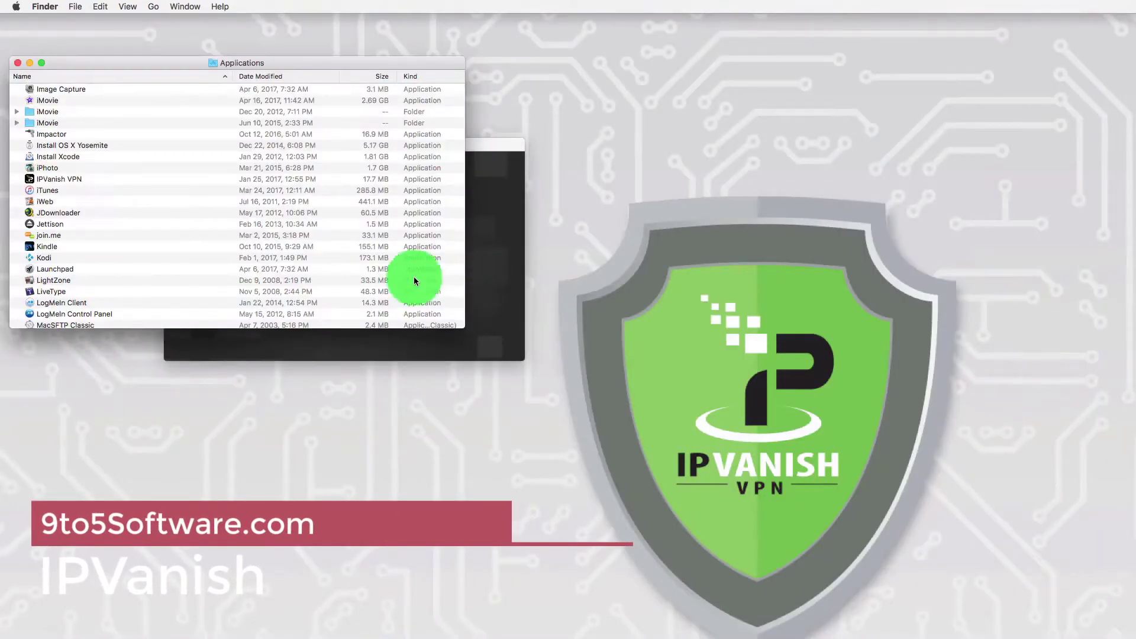
- Launch IPVanish VPN from Applications and accept the downloaded-app warning
double_click(59, 179)
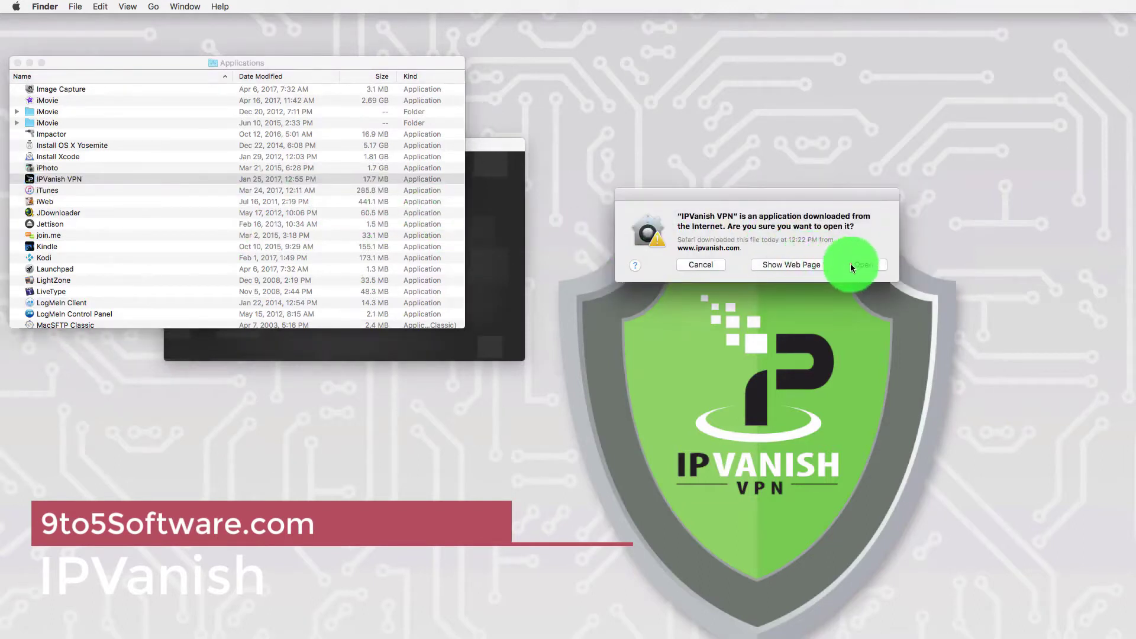
left_click(858, 265)
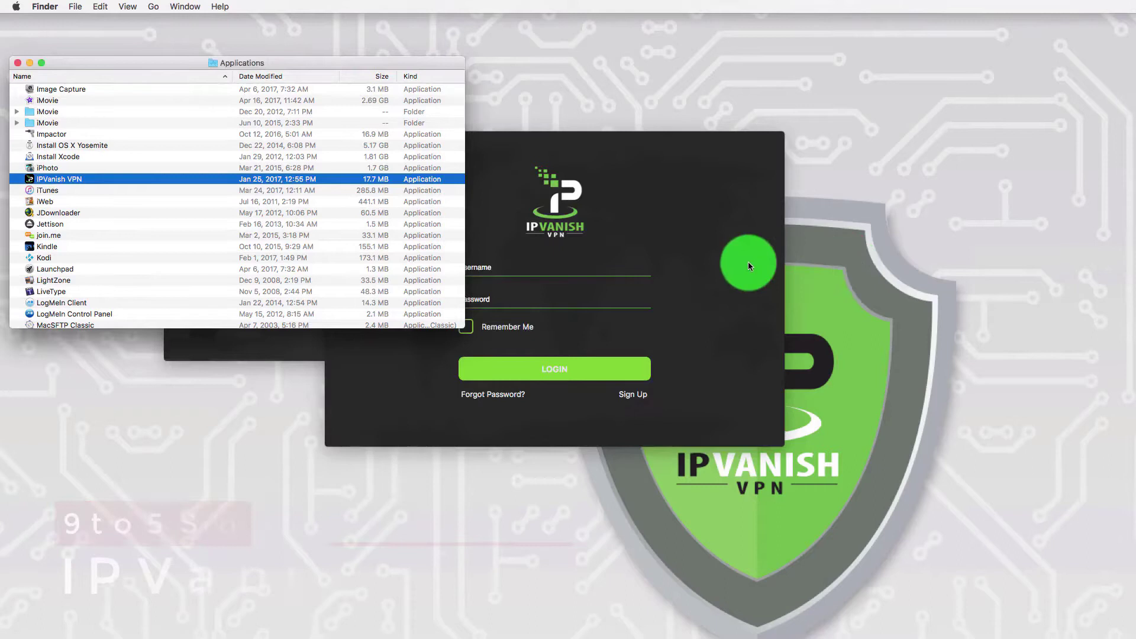
- Enter the account password and keep the login remembered for next time
type("••••••••")
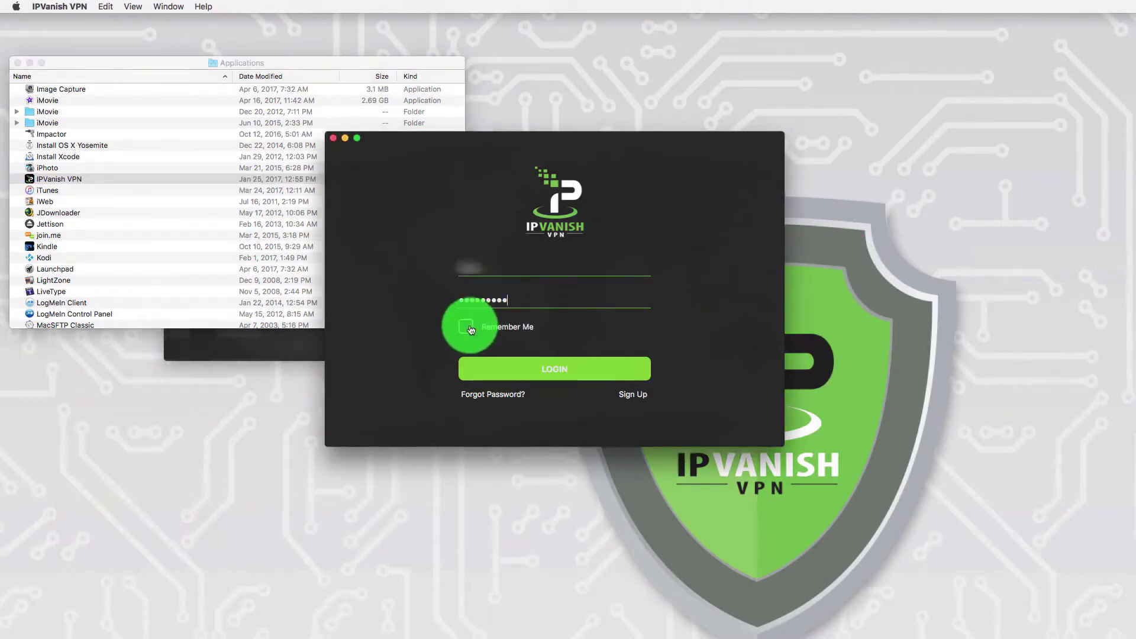
left_click(466, 327)
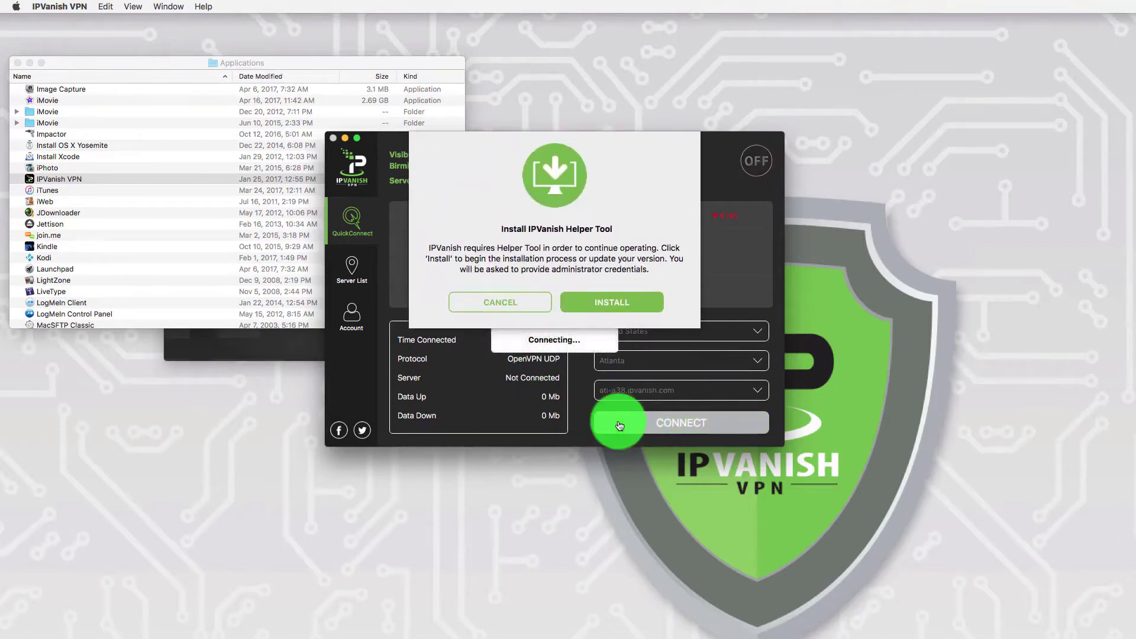
mouse_move(615, 376)
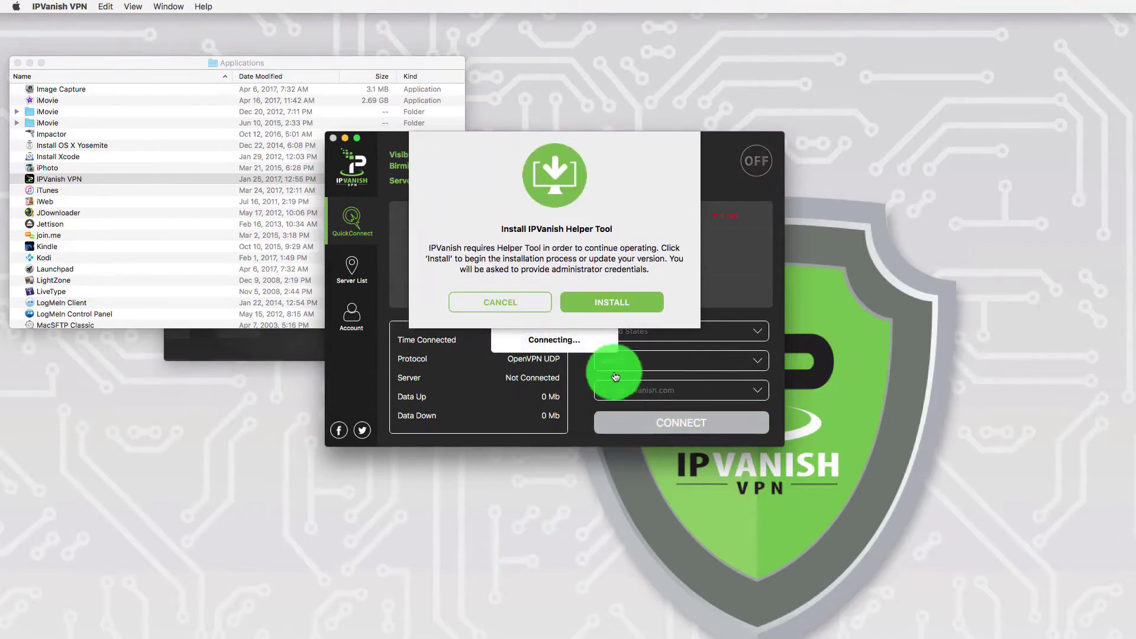
- Install the IPVanish helper tool, approving it with the administrator password
left_click(611, 302)
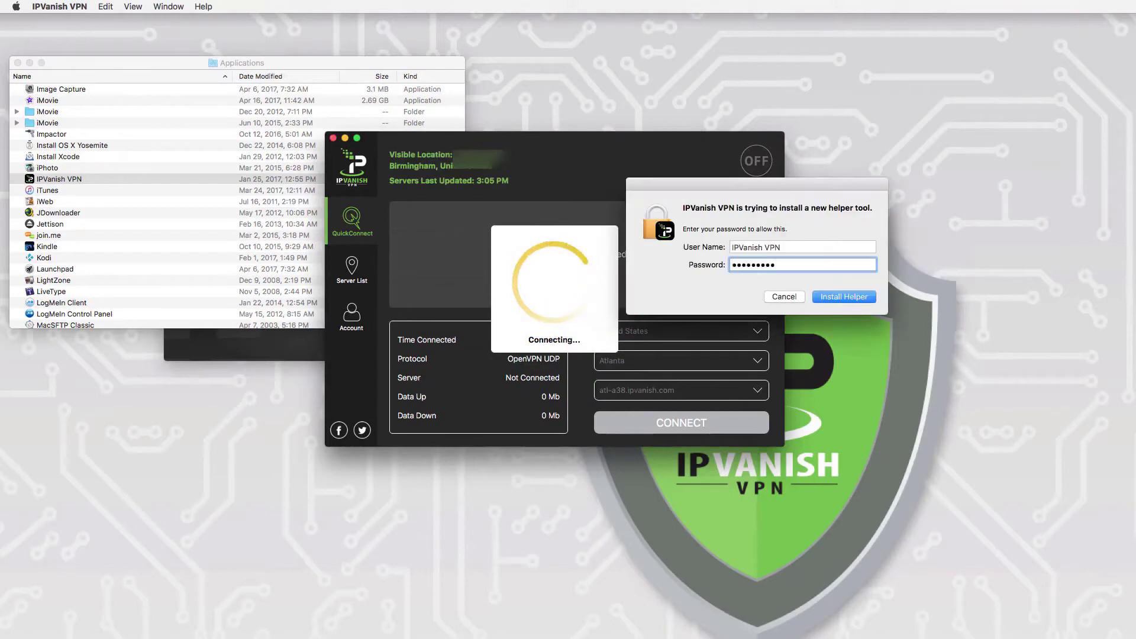
left_click(843, 296)
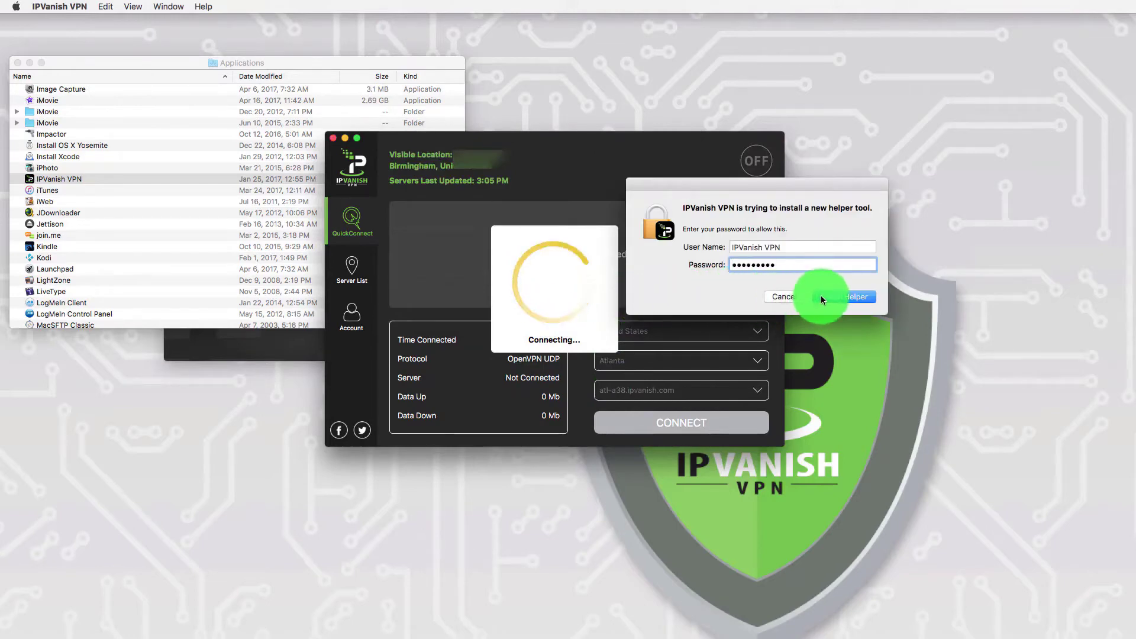
left_click(853, 297)
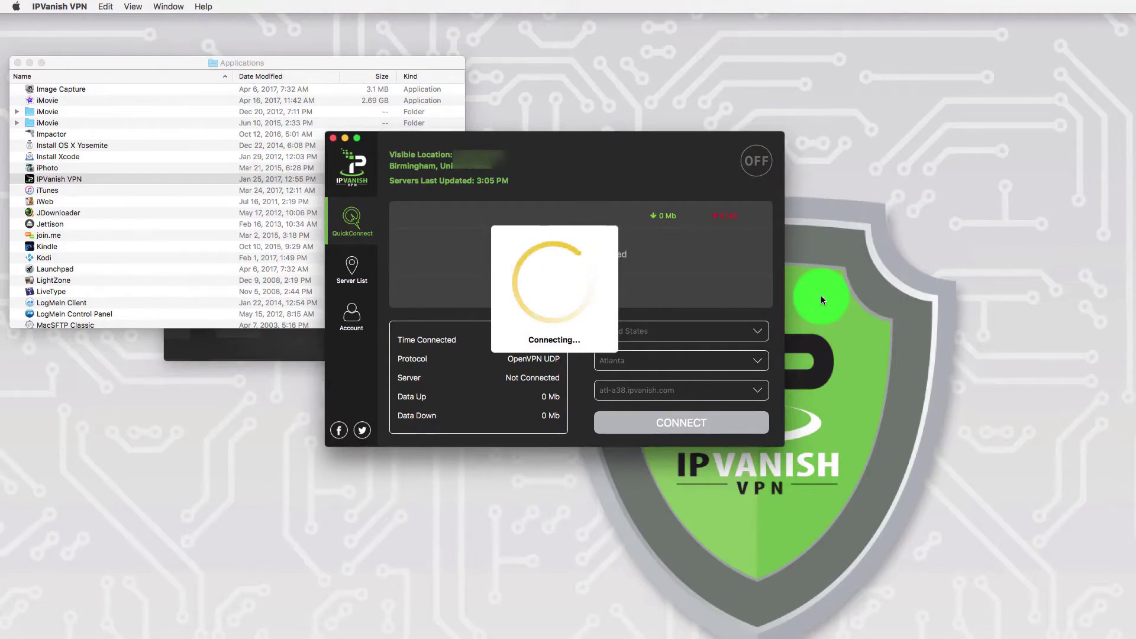
left_click(680, 422)
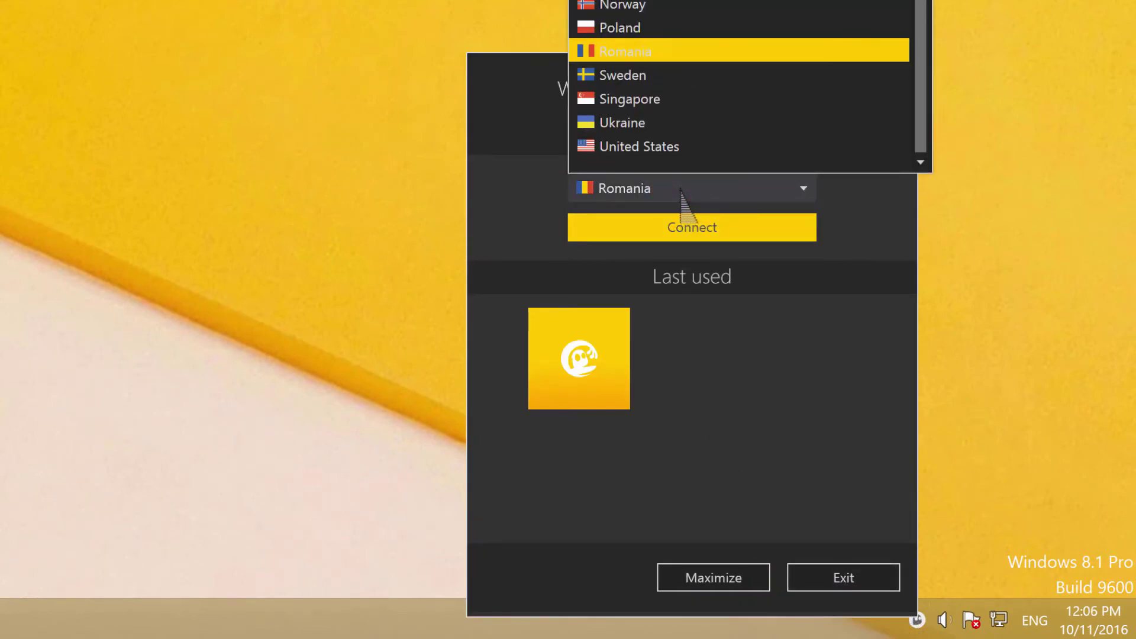
mouse_move(732, 74)
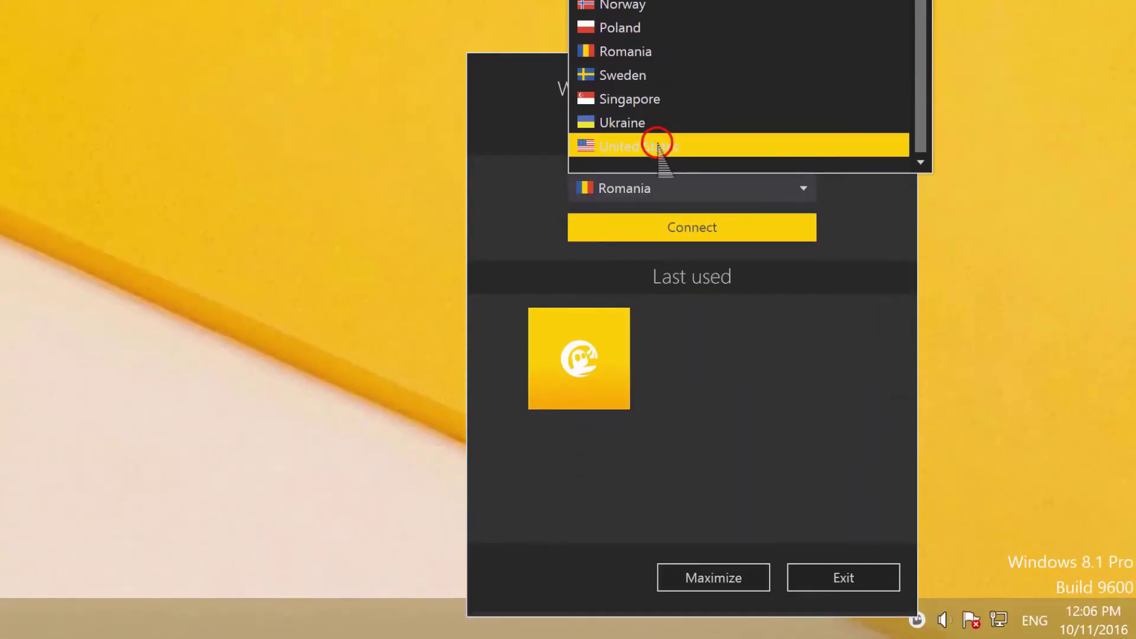
- Choose United States as the CyberGhost location and start the one-click connection
left_click(624, 146)
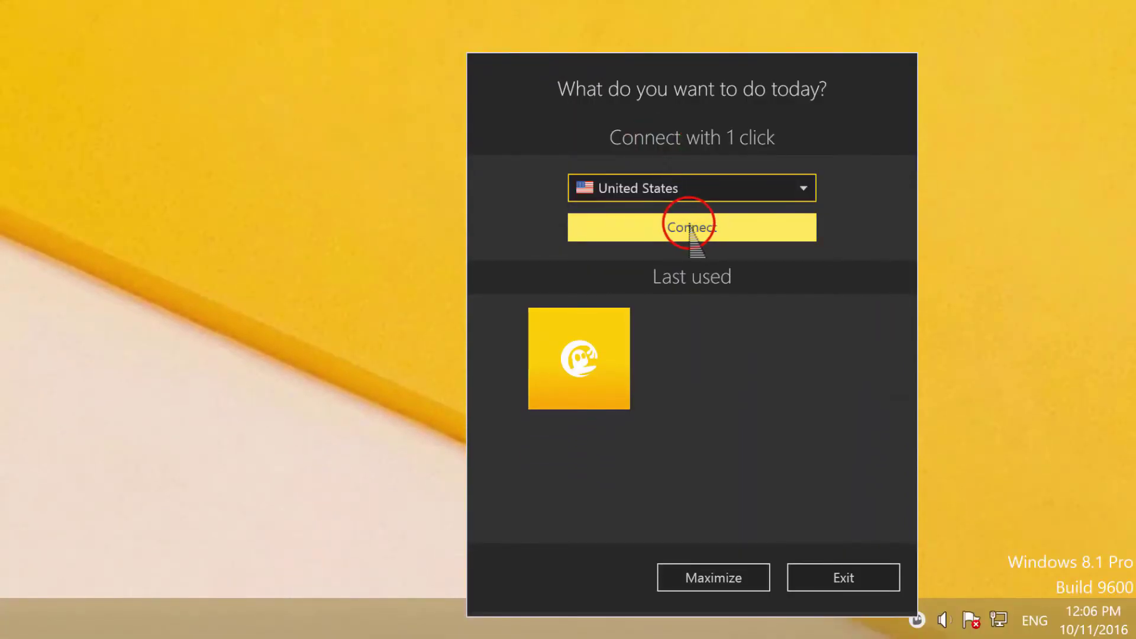
left_click(691, 227)
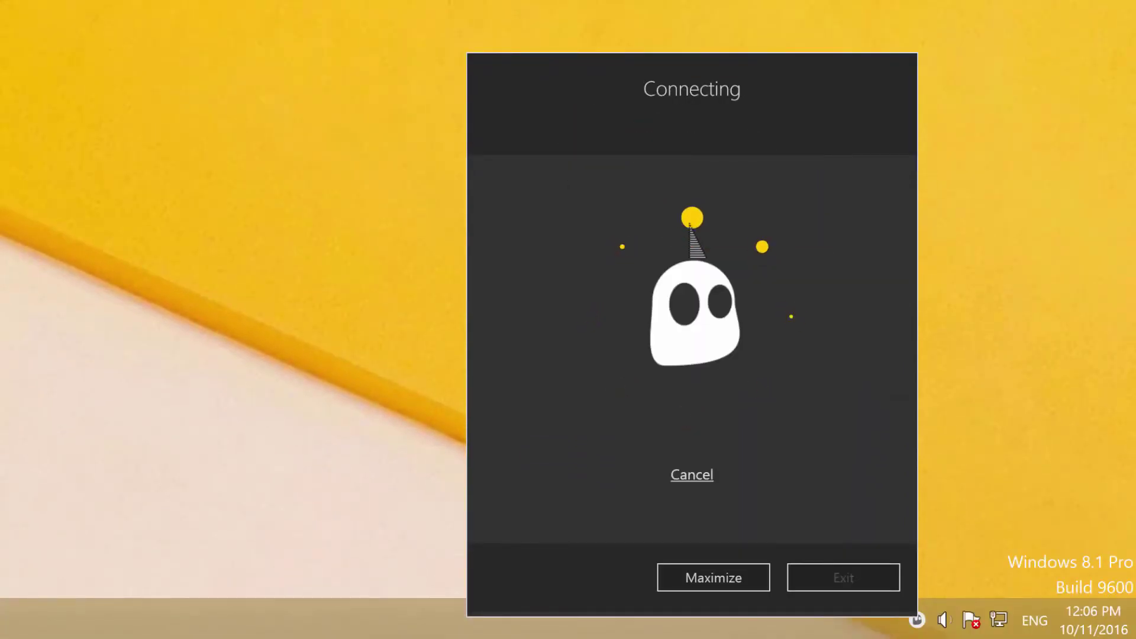
left_click(691, 474)
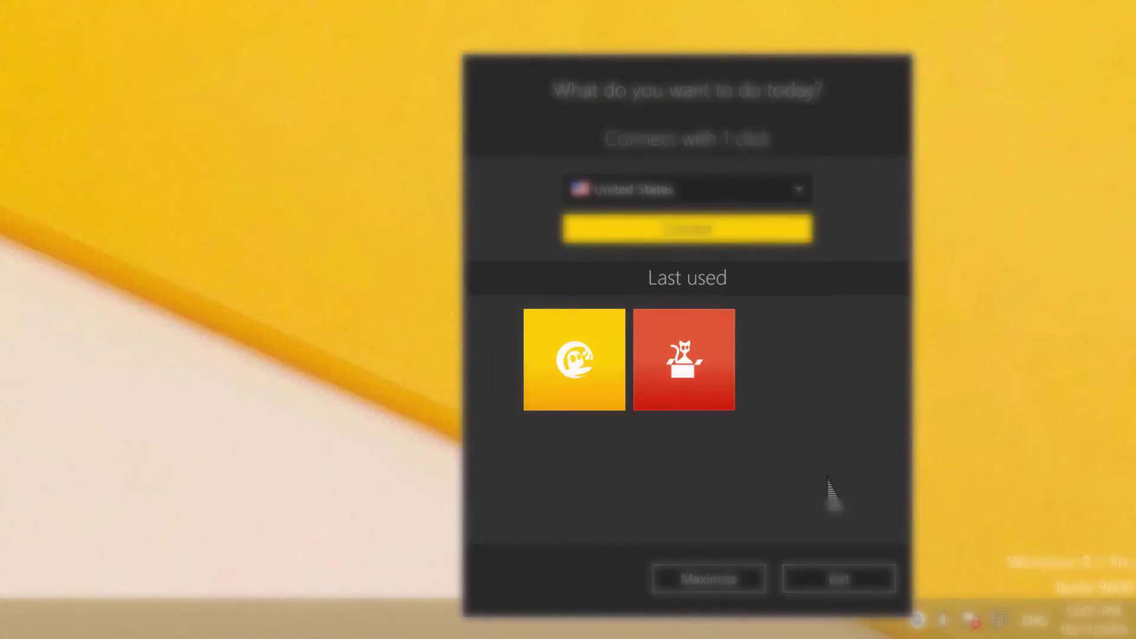
mouse_move(797, 474)
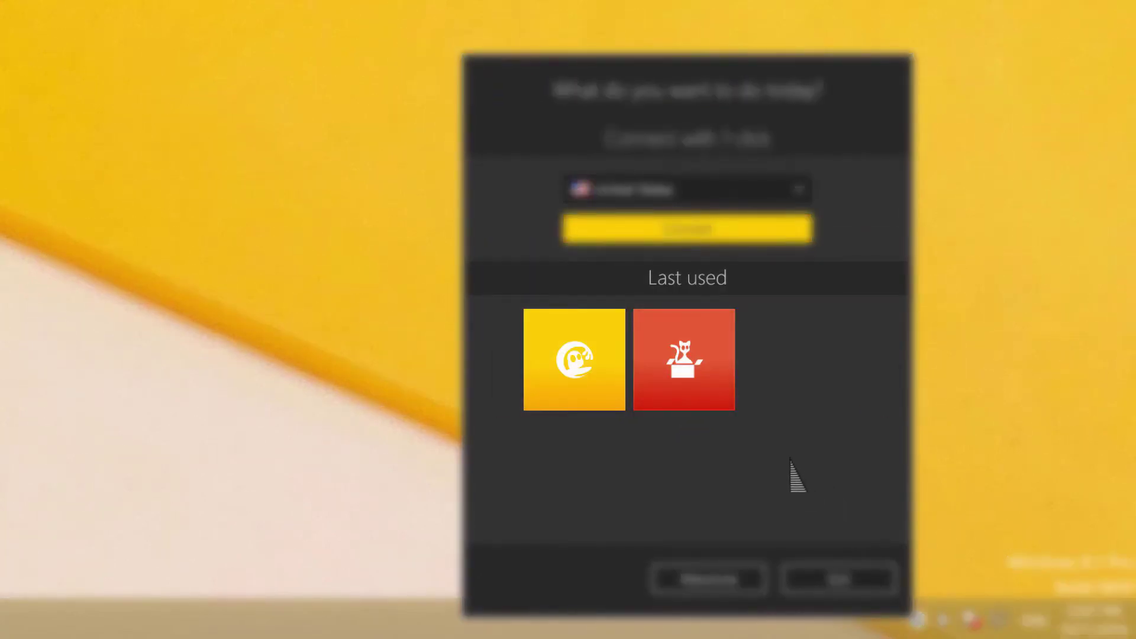
- After the protected United States connection is confirmed, go back to Switch Service
left_click(687, 229)
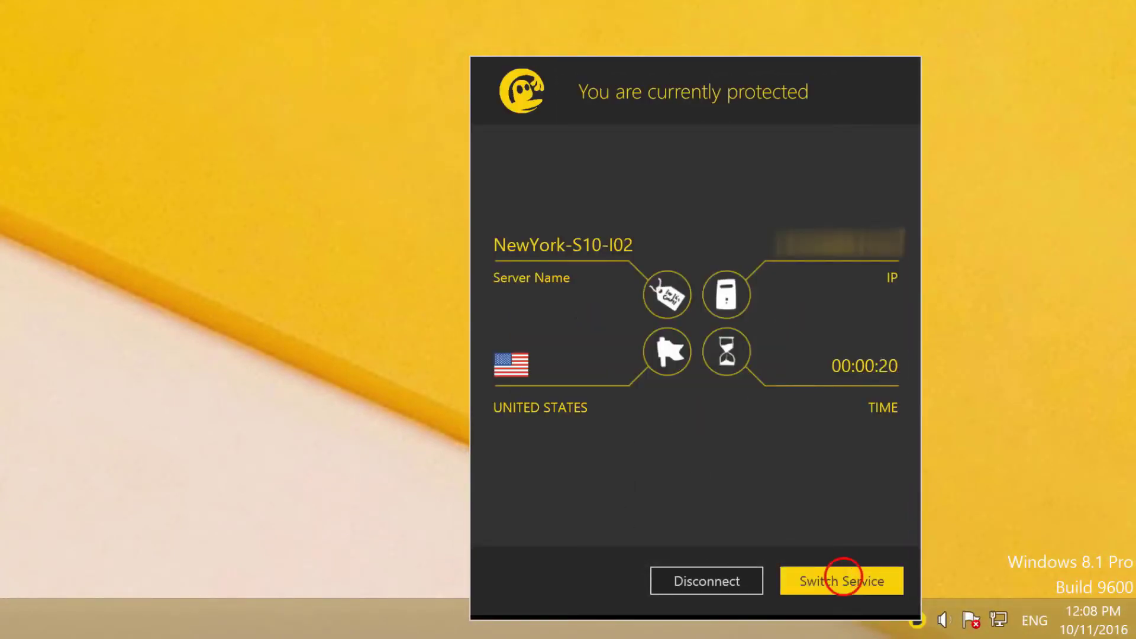
left_click(840, 581)
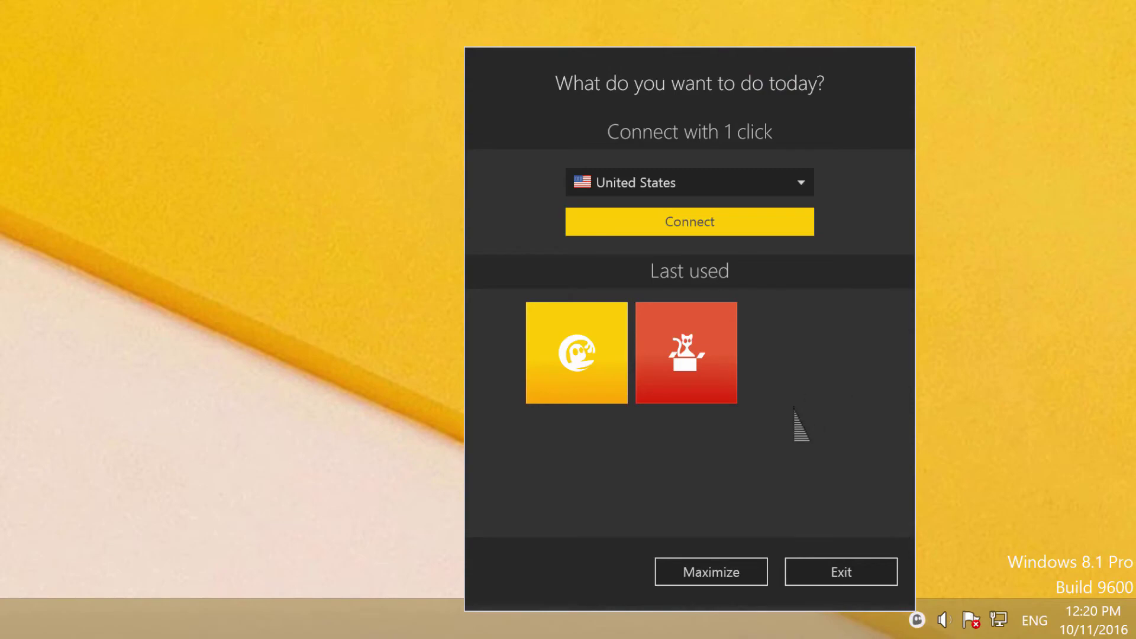
- Expand the service overview and enter the 'Protect my Internet connection' options
left_click(710, 571)
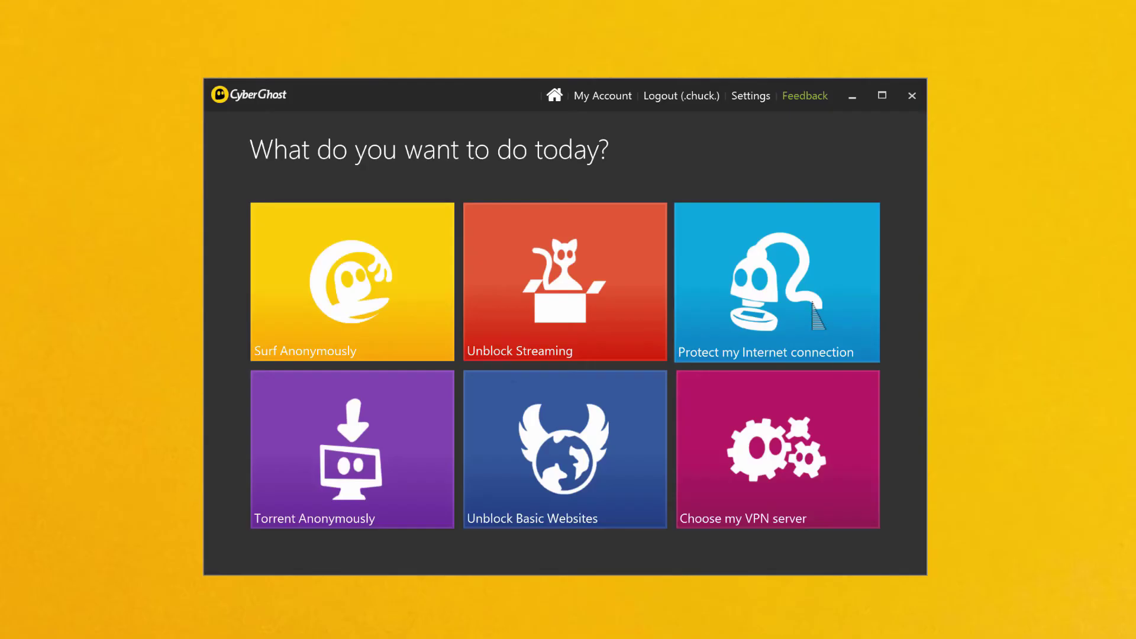
left_click(777, 282)
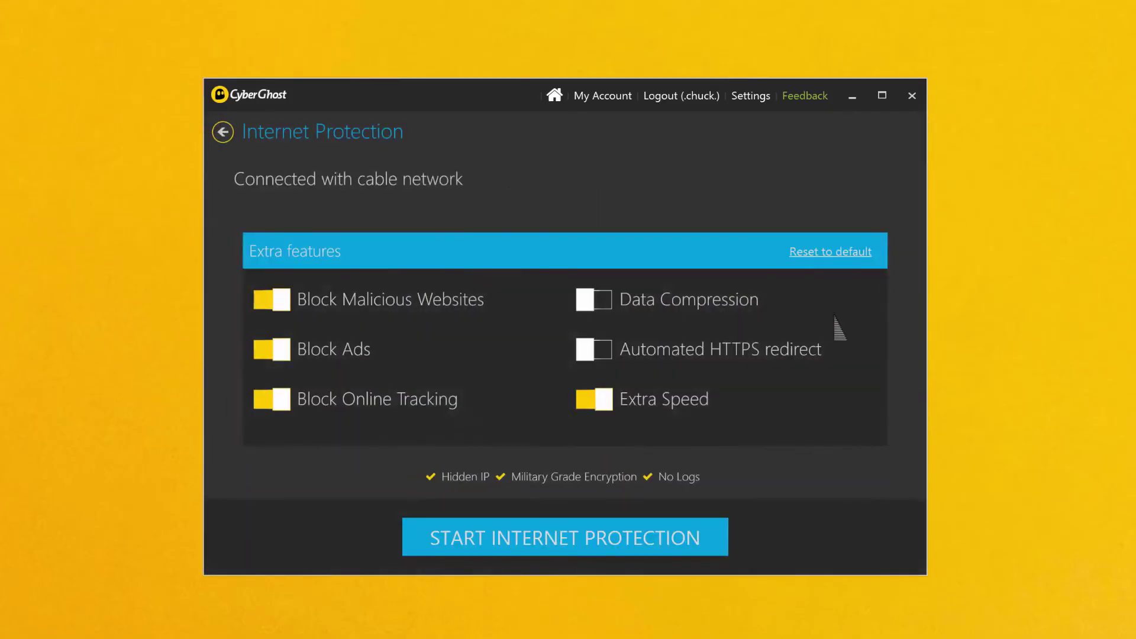
left_click(564, 538)
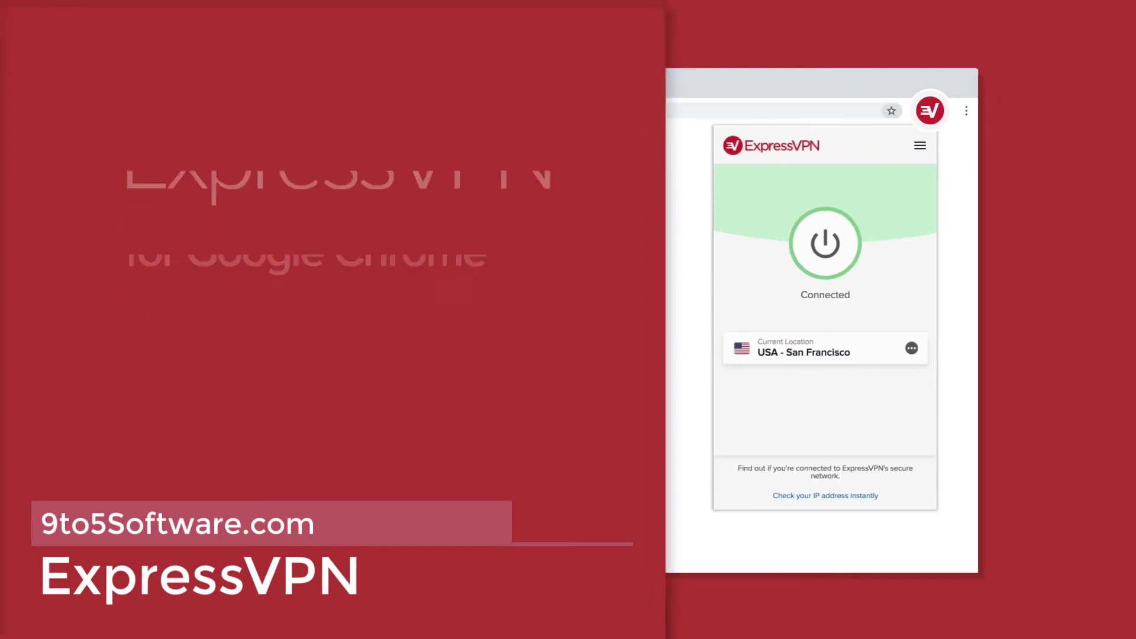
- Disconnect ExpressVPN, then reconnect so it ends connected to USA - New York
left_click(824, 243)
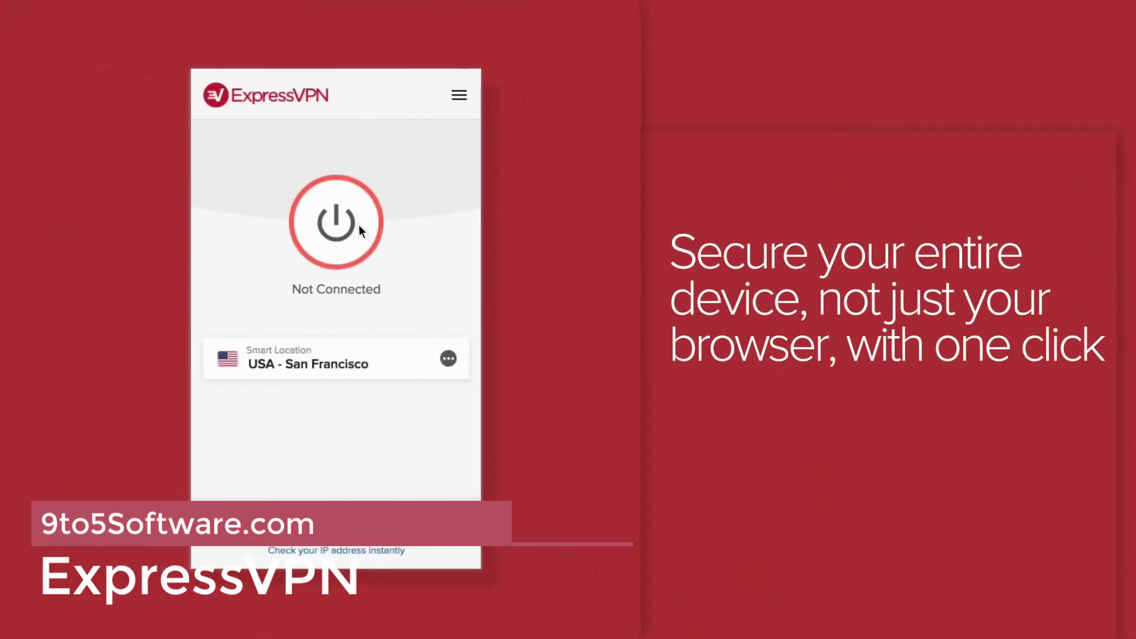
left_click(335, 221)
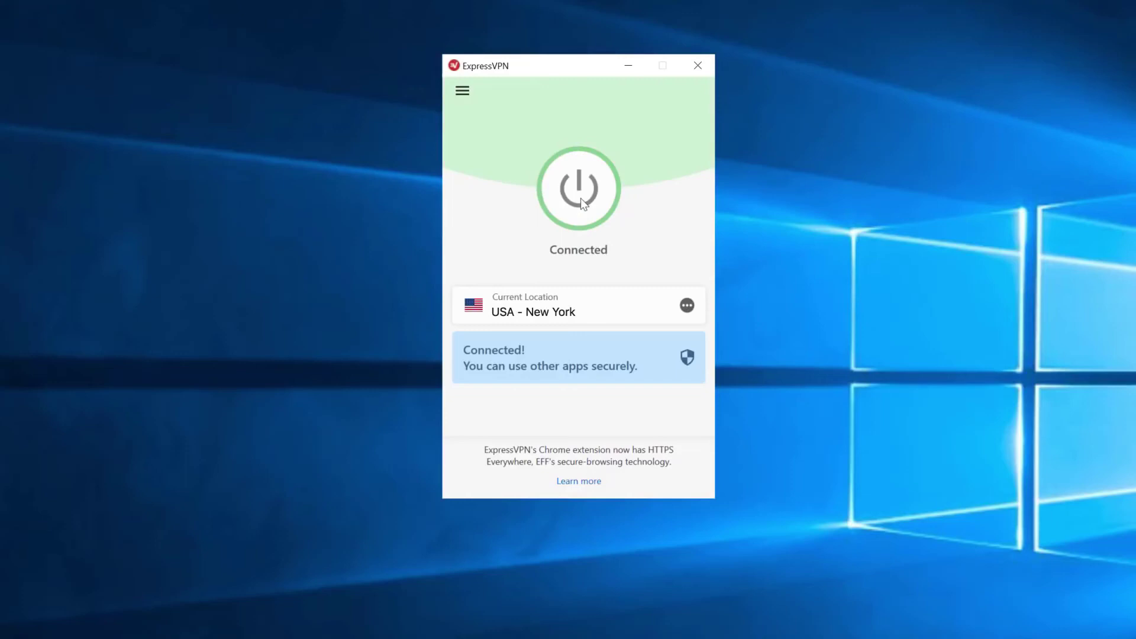
- Disconnect from the New York server and bring up the Smart Location server list
left_click(578, 188)
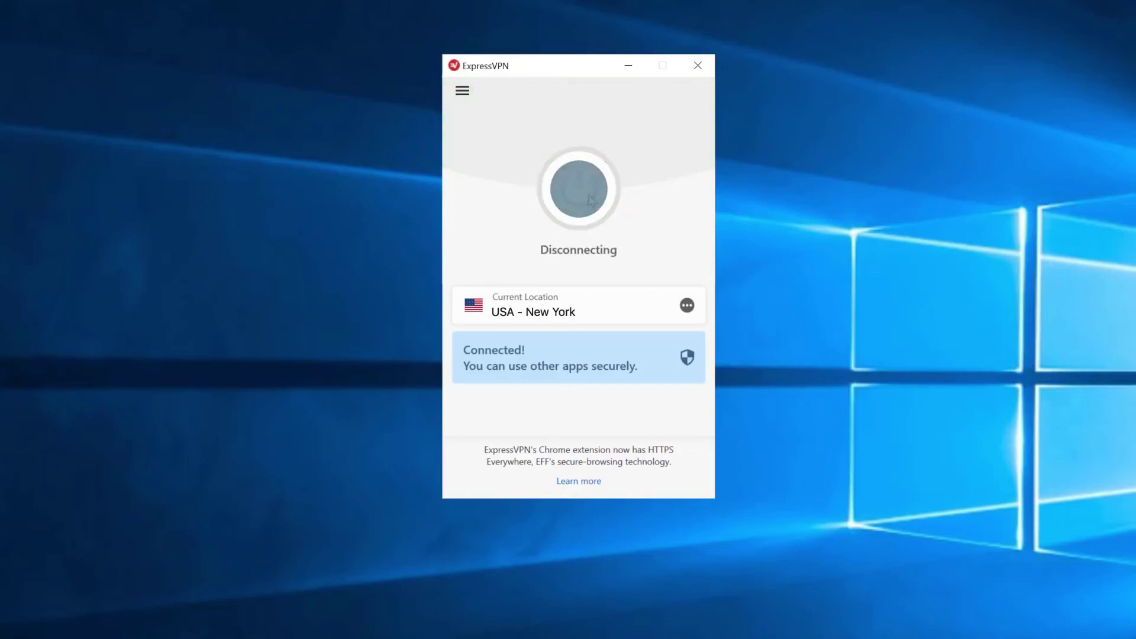
left_click(578, 188)
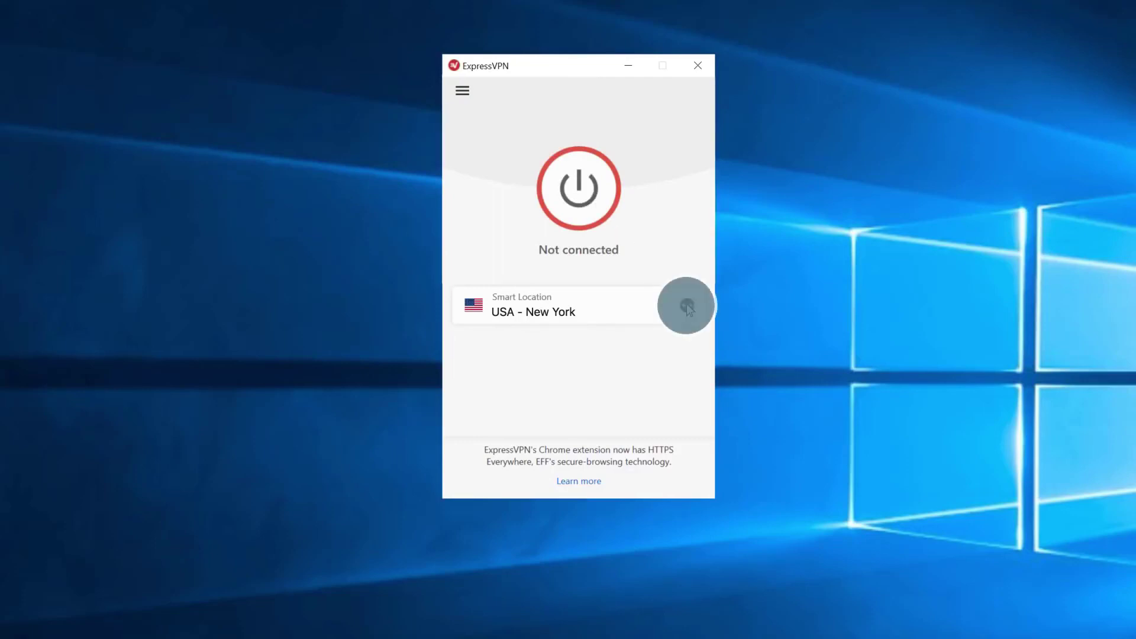
left_click(687, 306)
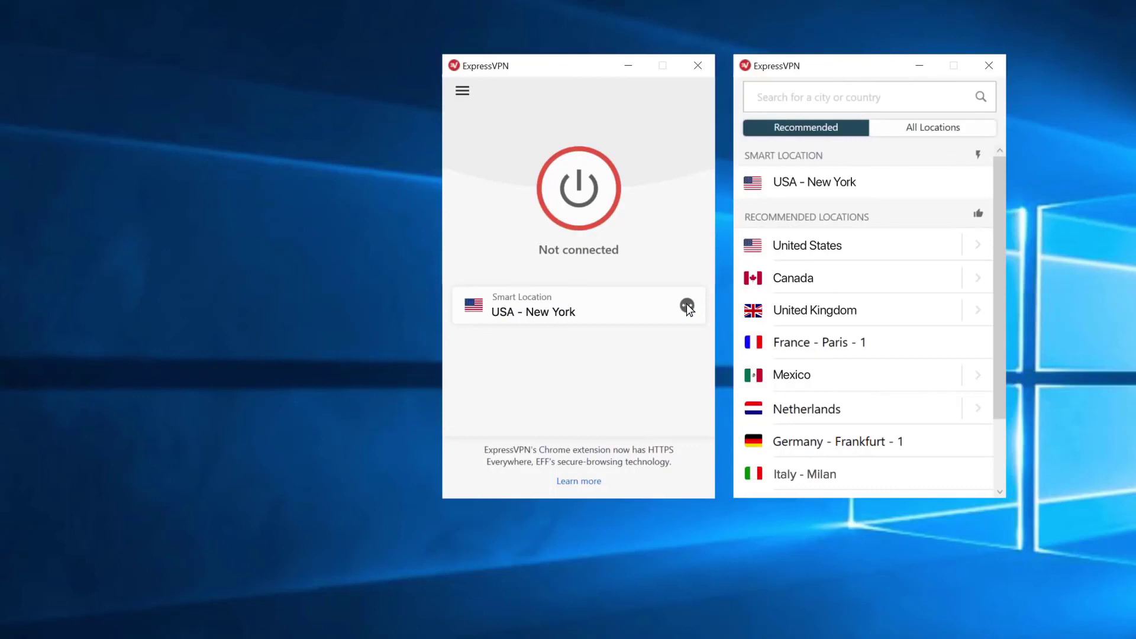
- Show All Locations grouped by region and expand Europe to its countries
left_click(932, 128)
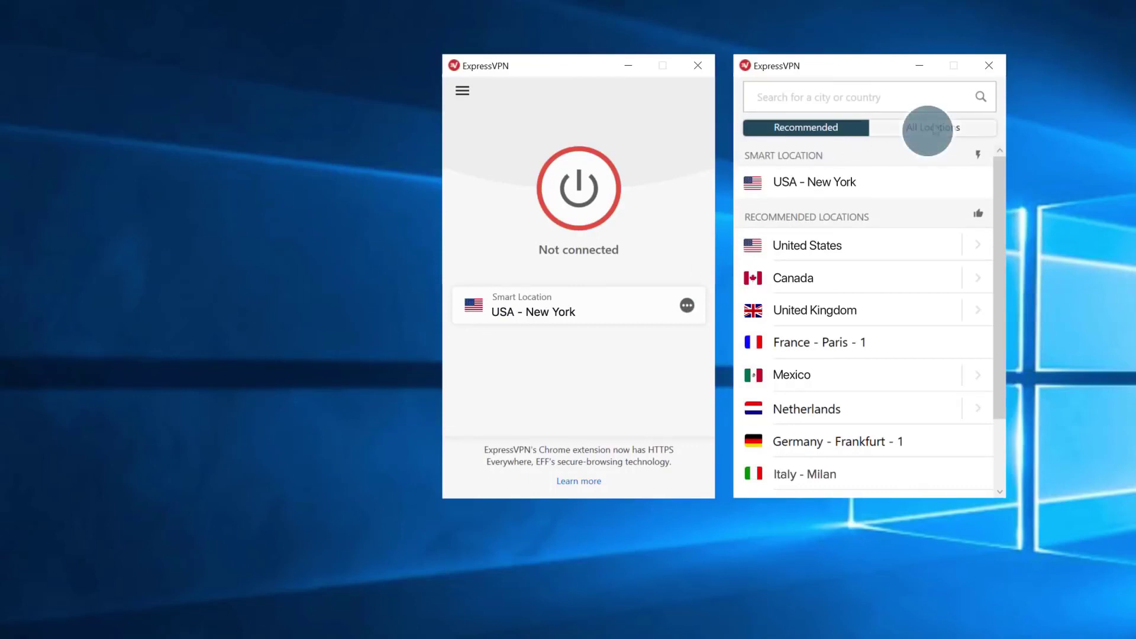
left_click(933, 128)
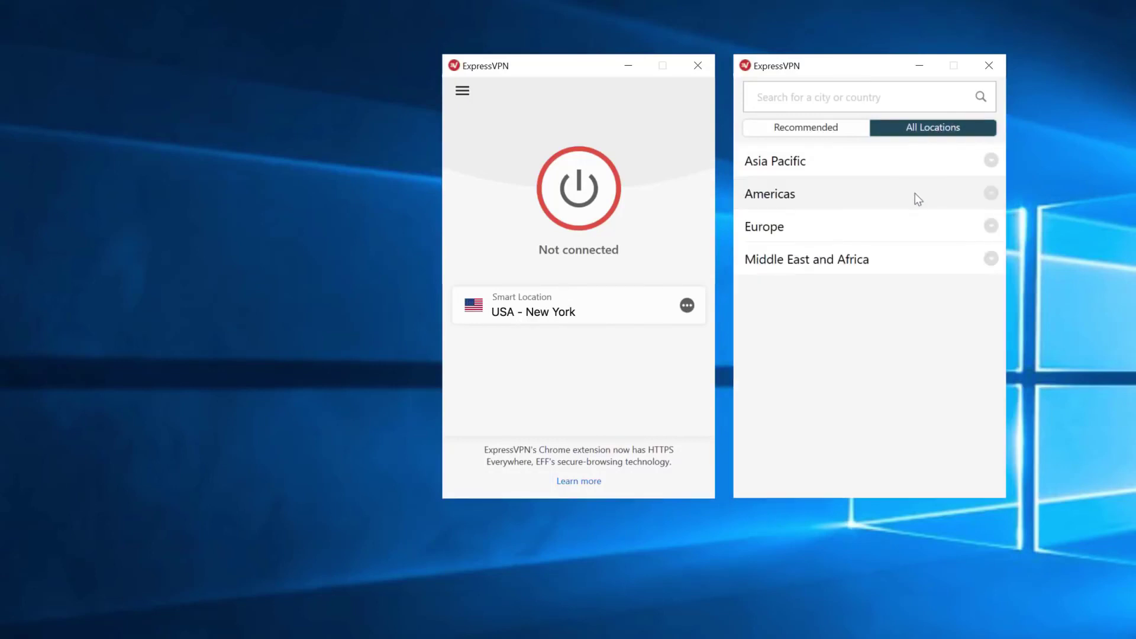
left_click(763, 226)
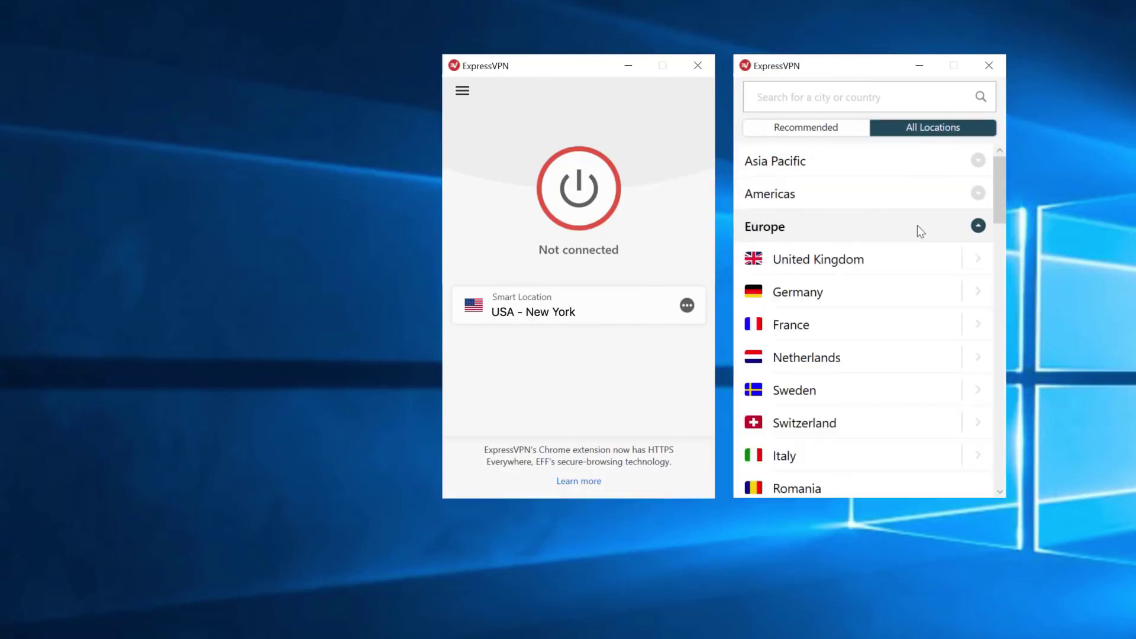